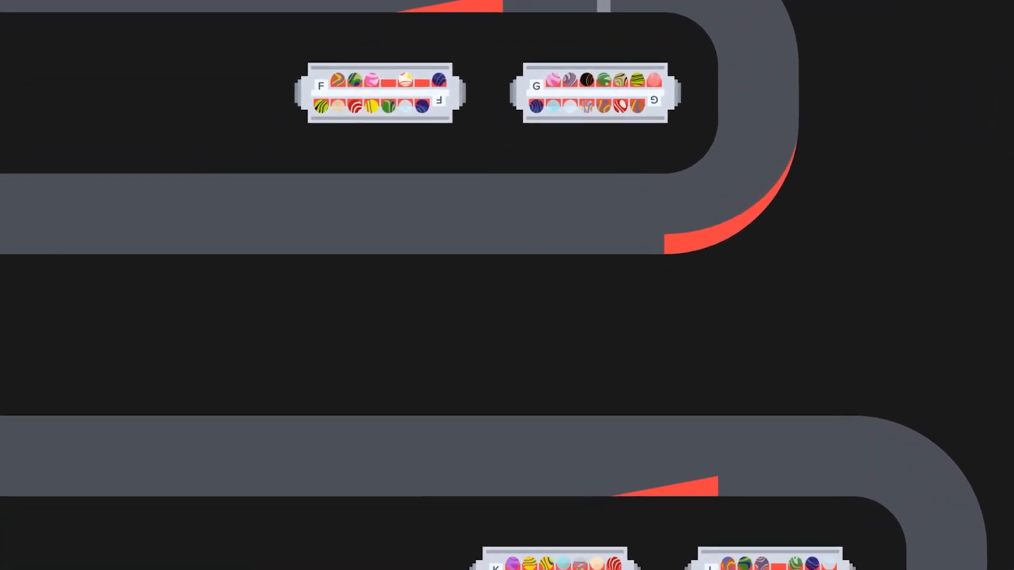
scroll("down", 3)
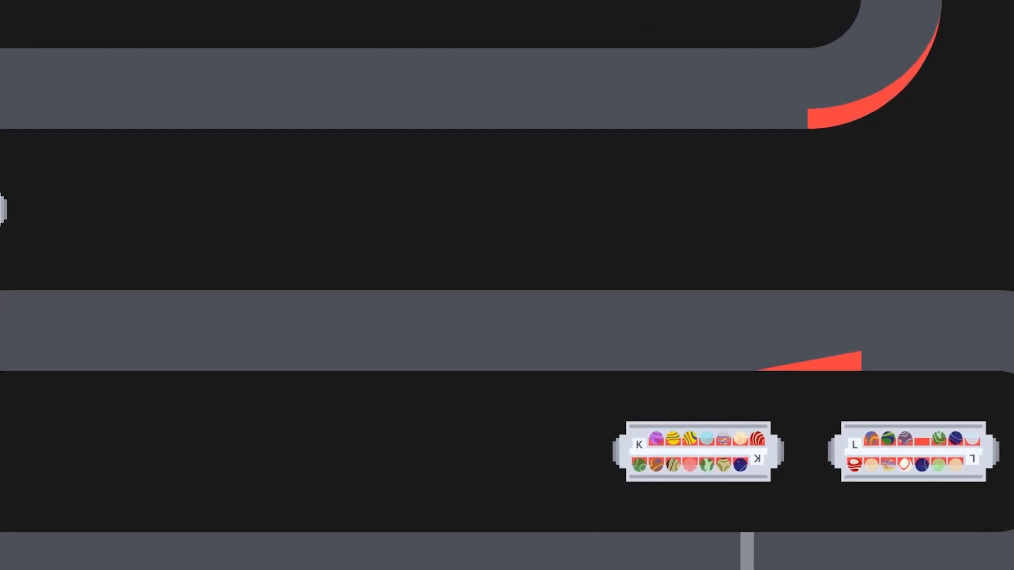